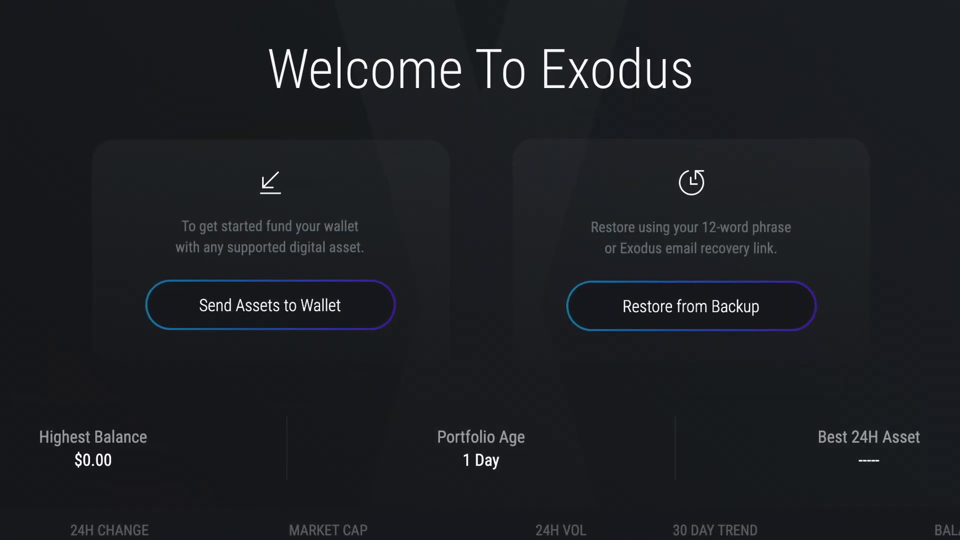
# Step: Start restoring the wallet via Restore from Backup on the Welcome screen
pyautogui.click(690, 305)
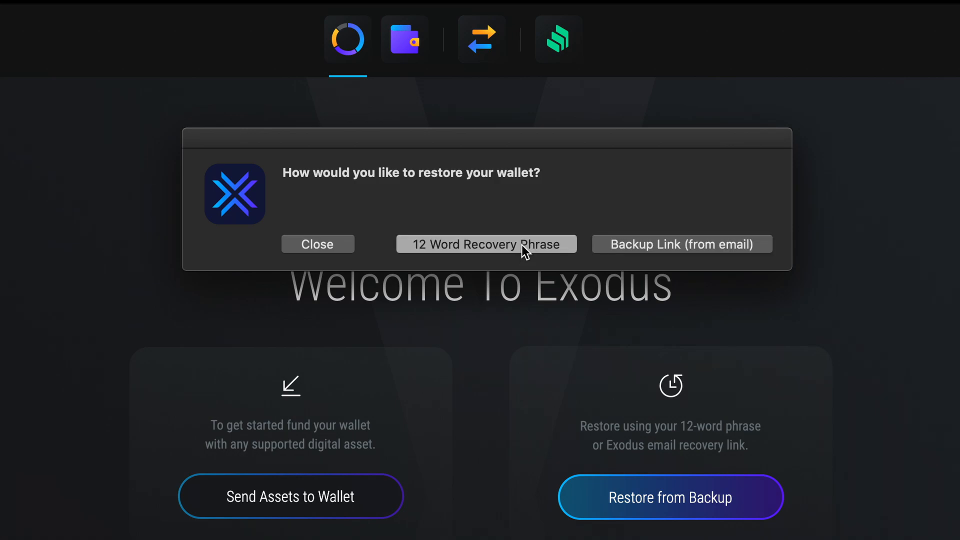
# Step: Choose the 12-word recovery phrase restore and accept the restart notice
pyautogui.click(488, 244)
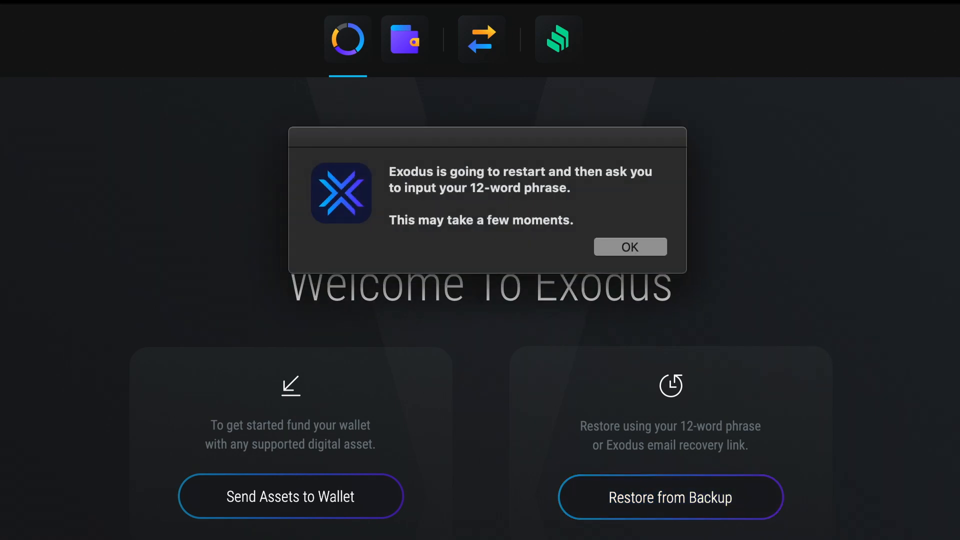
pyautogui.click(630, 246)
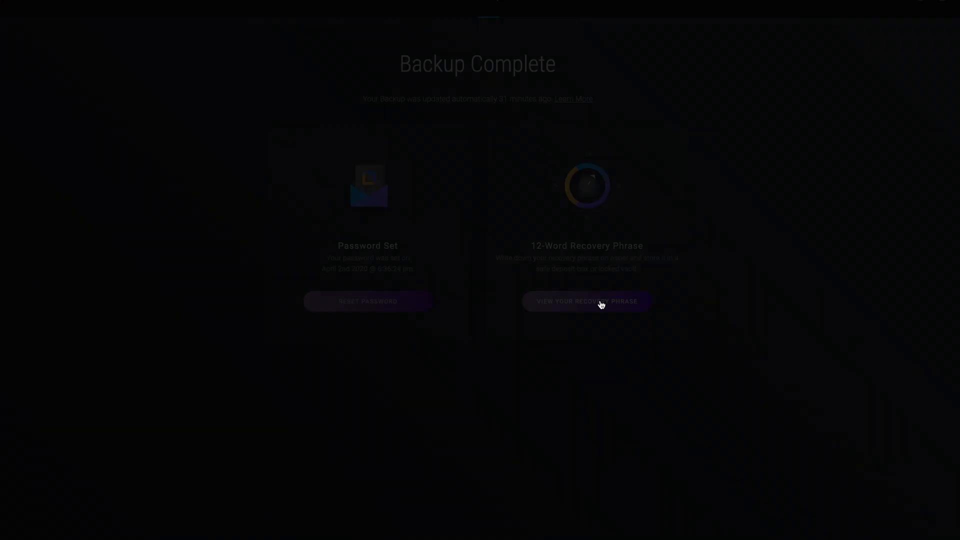
# Step: Unlock the wallet, confirm the risk warning, and open the hidden 12-word phrase page
pyautogui.click(586, 301)
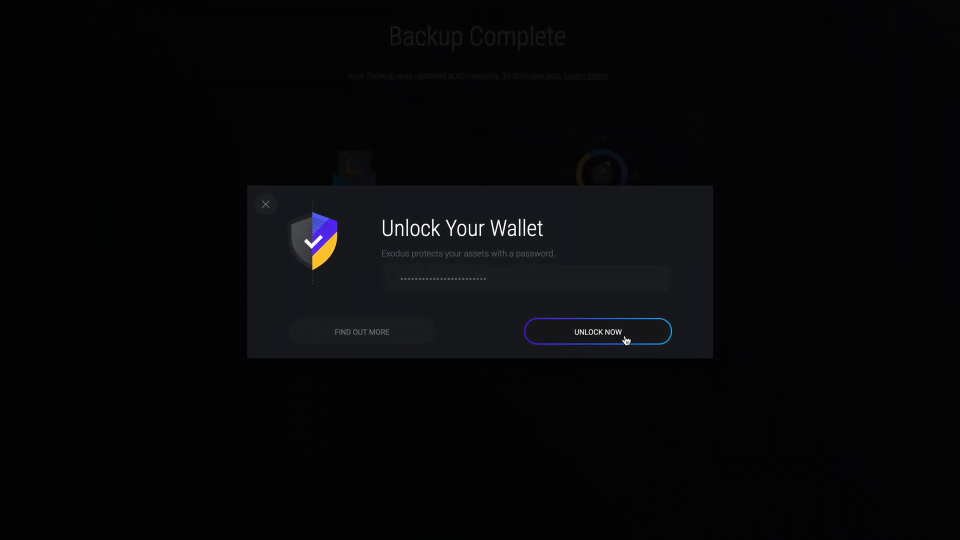
pyautogui.click(597, 331)
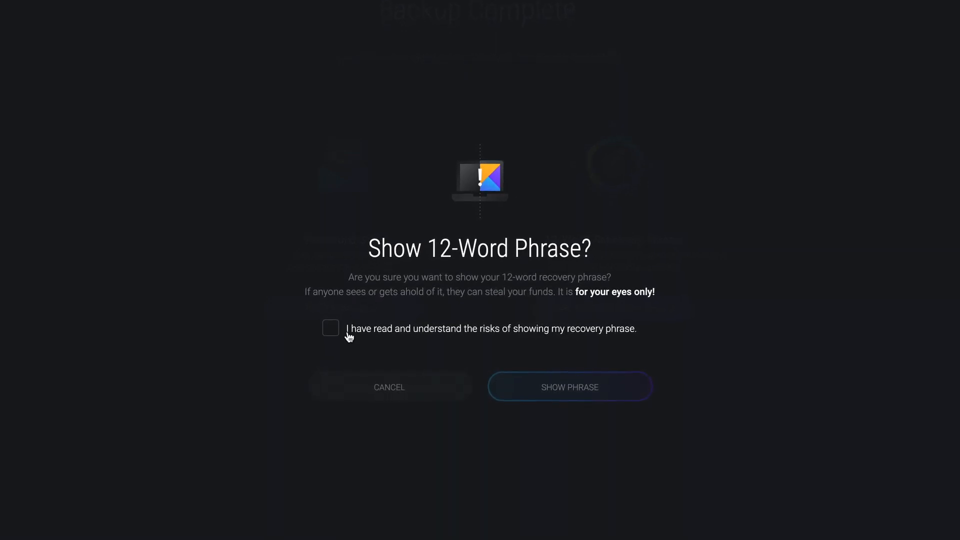
pyautogui.click(330, 328)
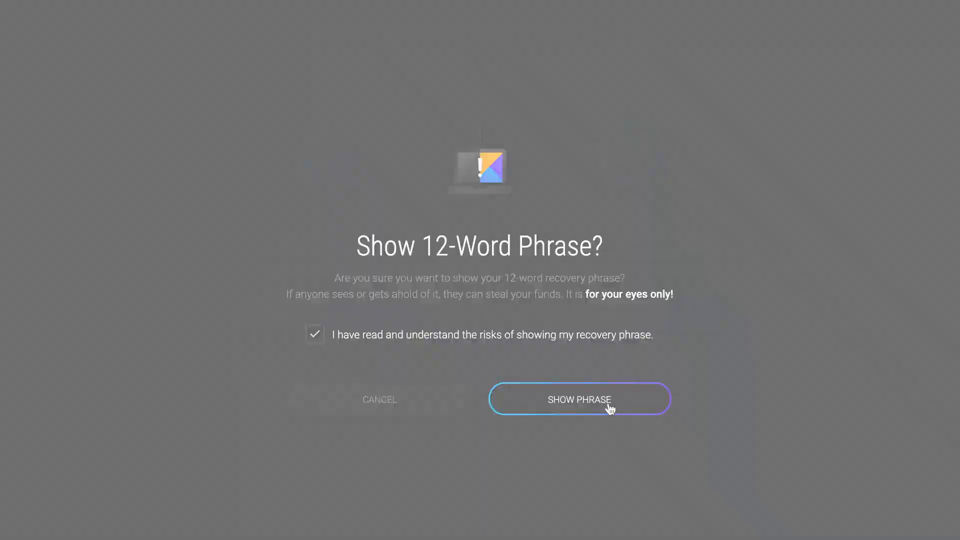
pyautogui.click(579, 399)
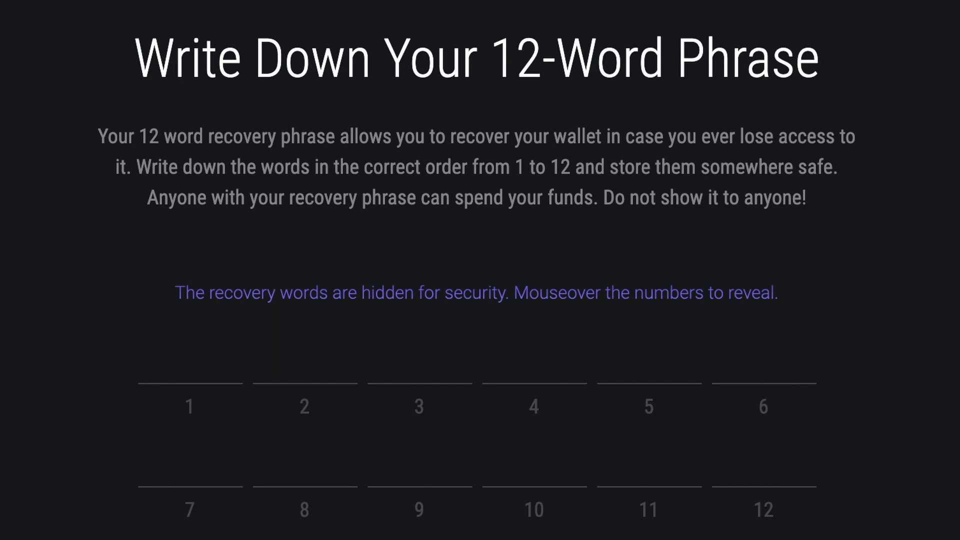
pyautogui.moveTo(431, 298)
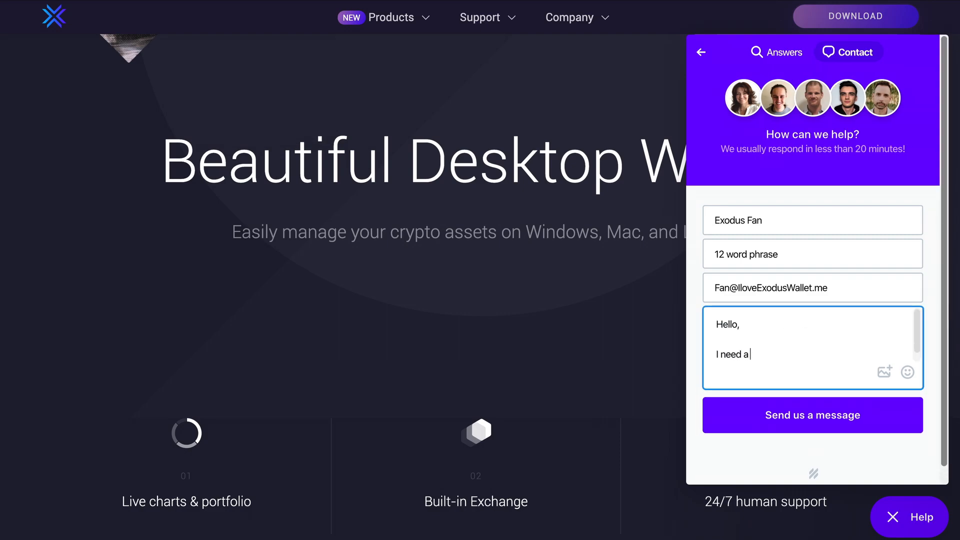
# Step: Add 'bit of help restoring my wallet' after 'I need a' in the message
pyautogui.write('bit of help restoring my wallet')
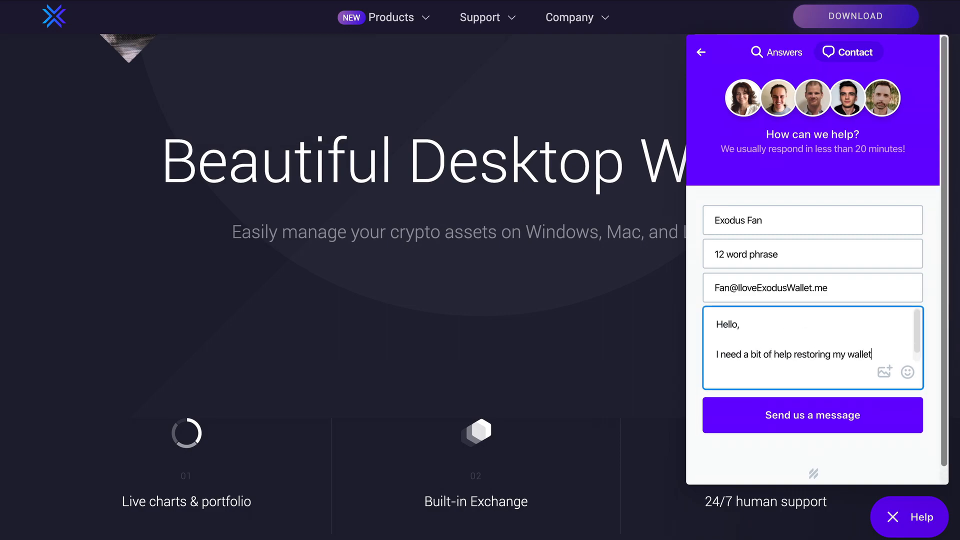